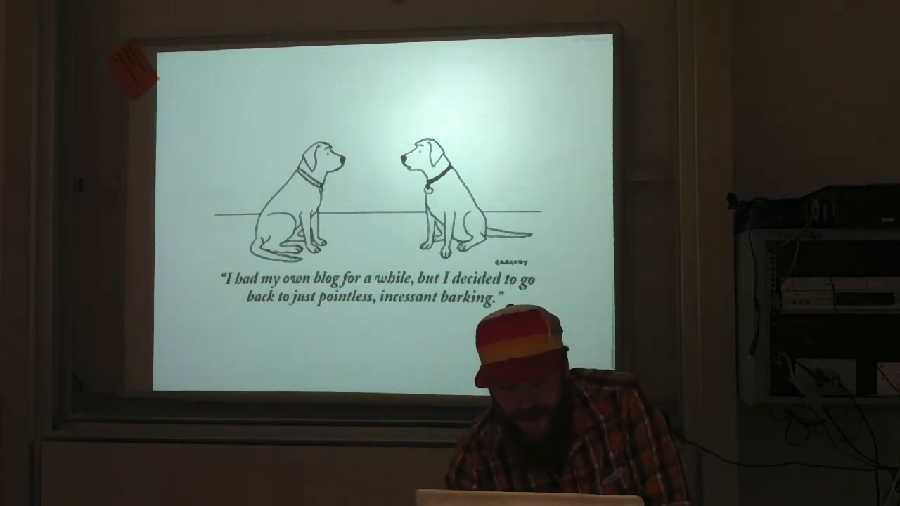
key(right)
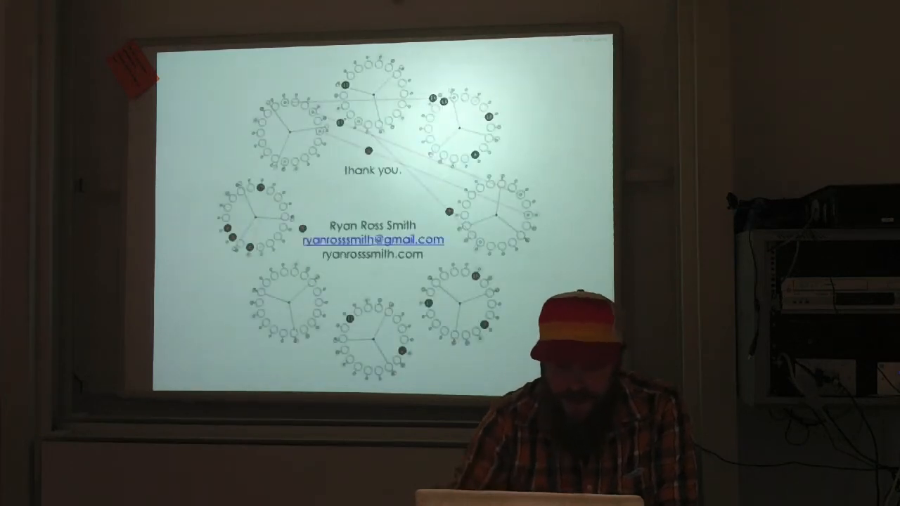